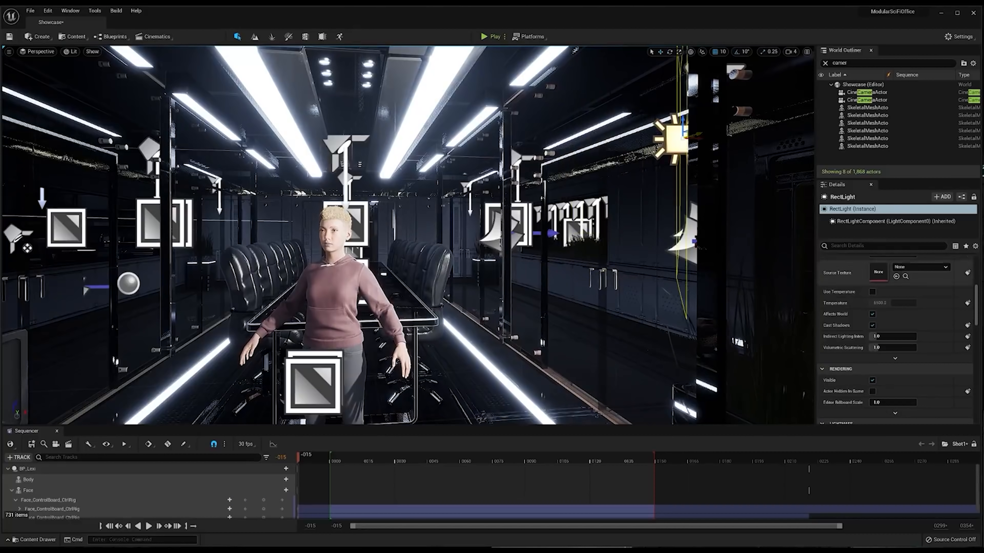
Step: Reveal the RectLight's Light section in Details showing Intensity, Source Width/Height and Barn Door values
{"action": "left_click", "coordinate": [872, 93]}
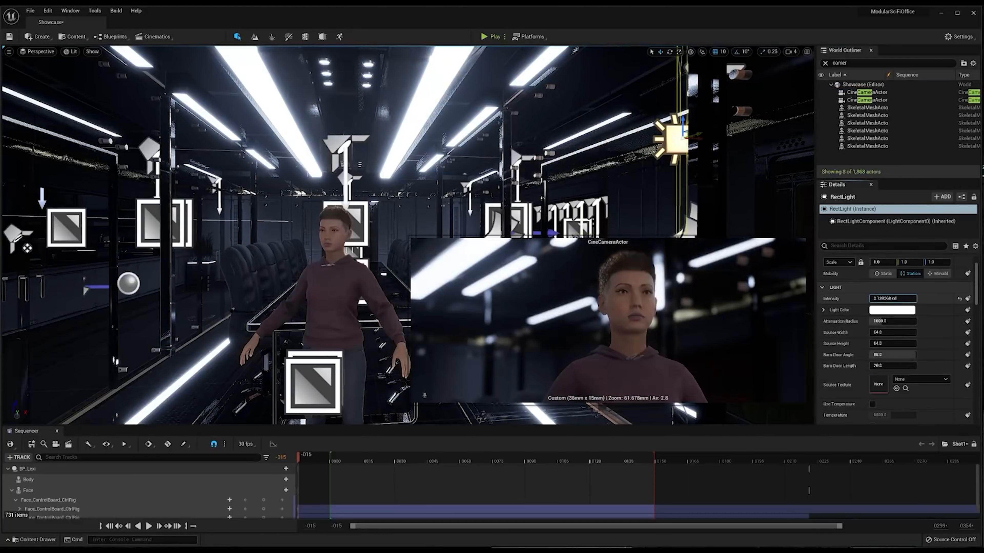